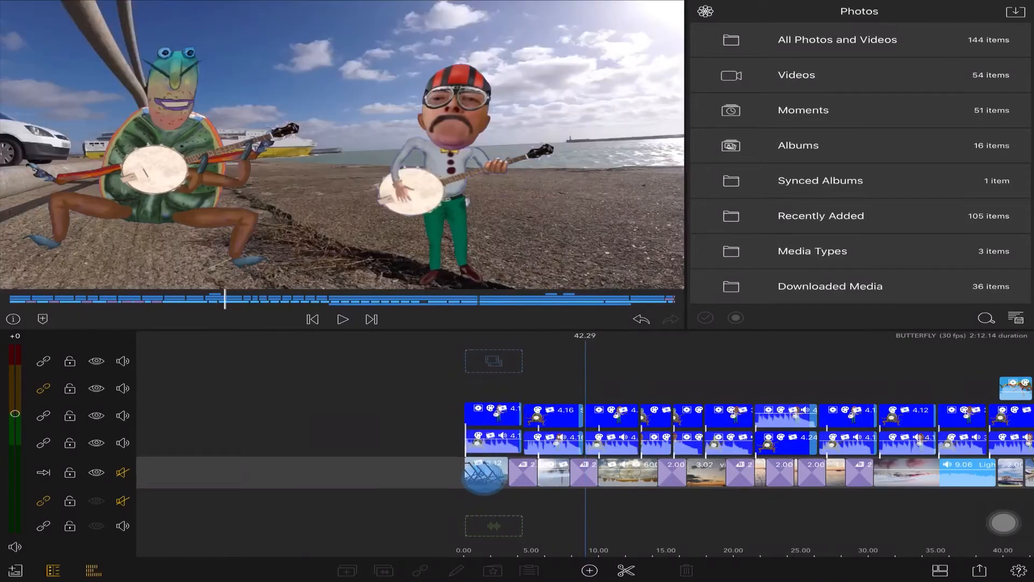
# - Select the first clip at the start of the main timeline track
pyautogui.click(487, 472)
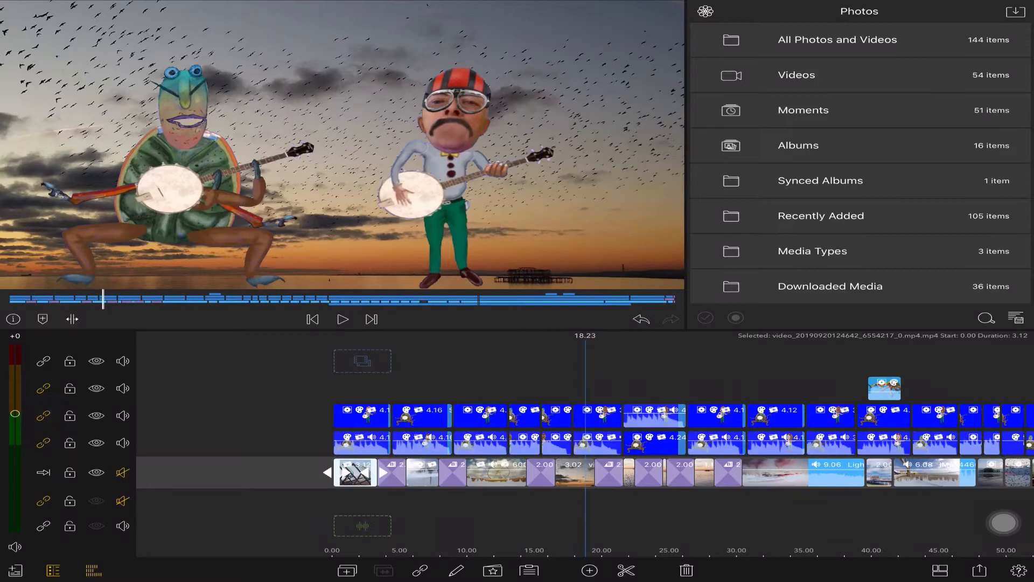
# - Select the entire main timeline track via its header, ready to clear
pyautogui.click(43, 388)
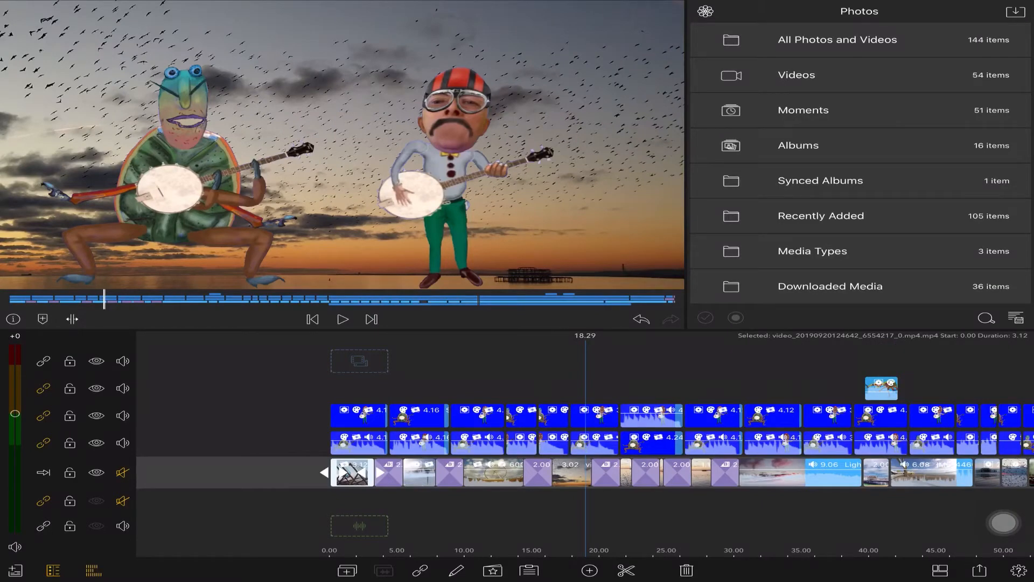
pyautogui.click(43, 472)
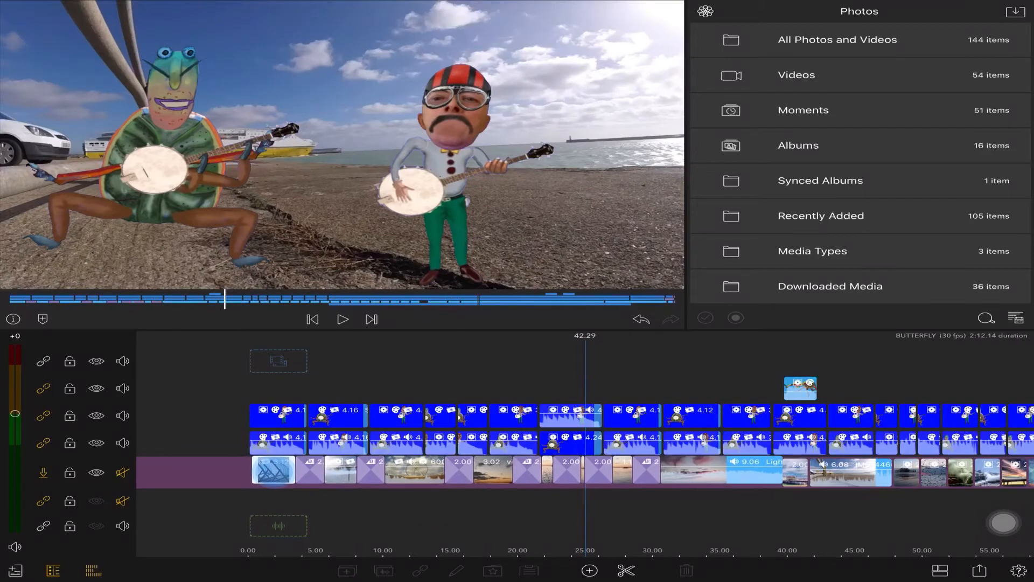
pyautogui.click(272, 471)
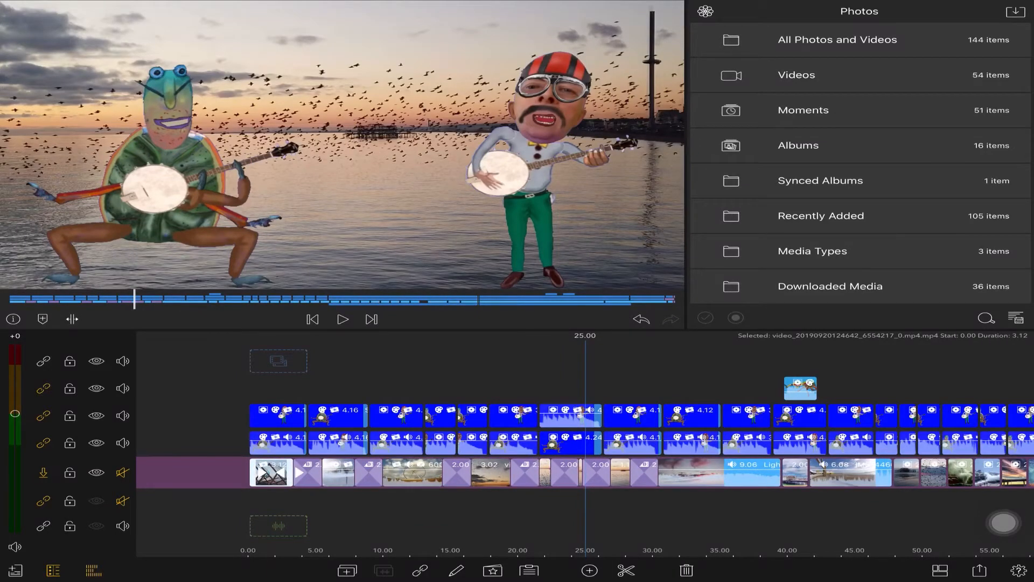
pyautogui.click(413, 472)
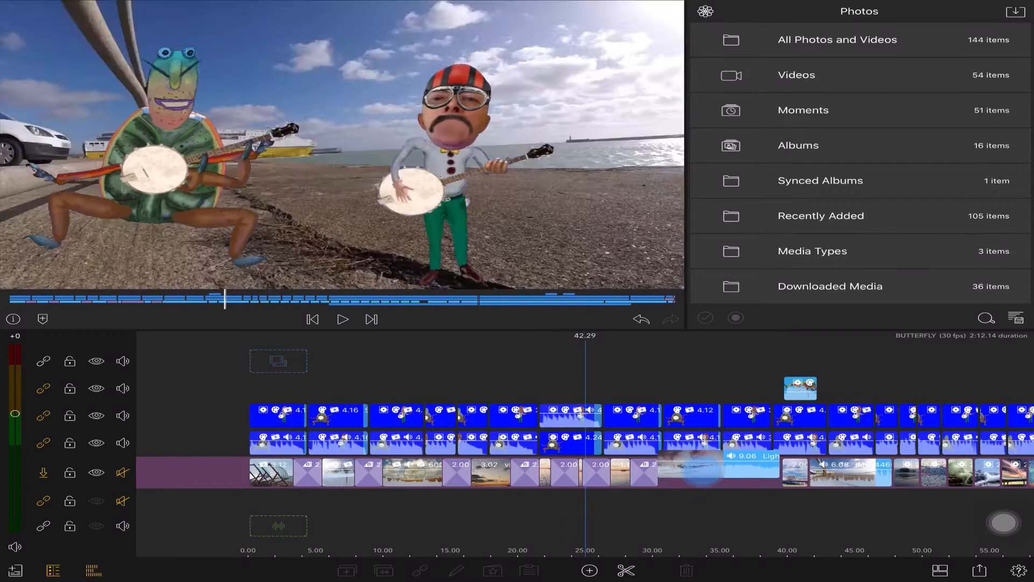
pyautogui.click(715, 472)
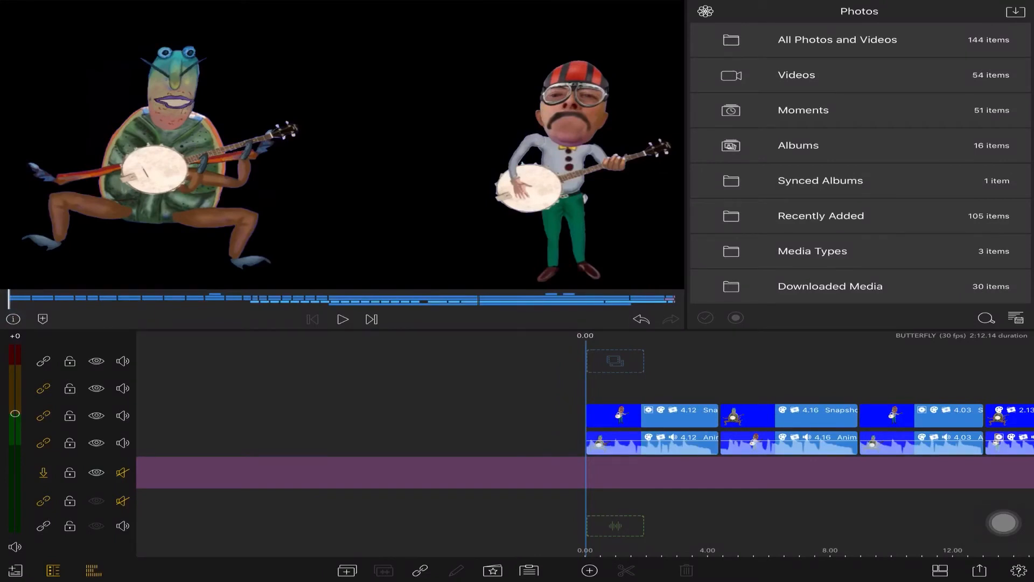
pyautogui.click(796, 74)
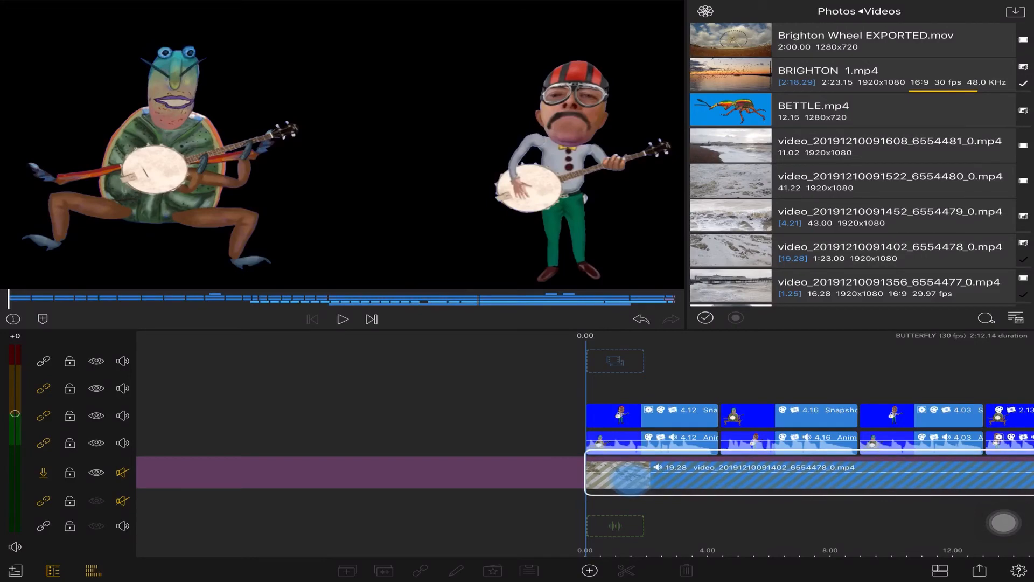
pyautogui.click(758, 474)
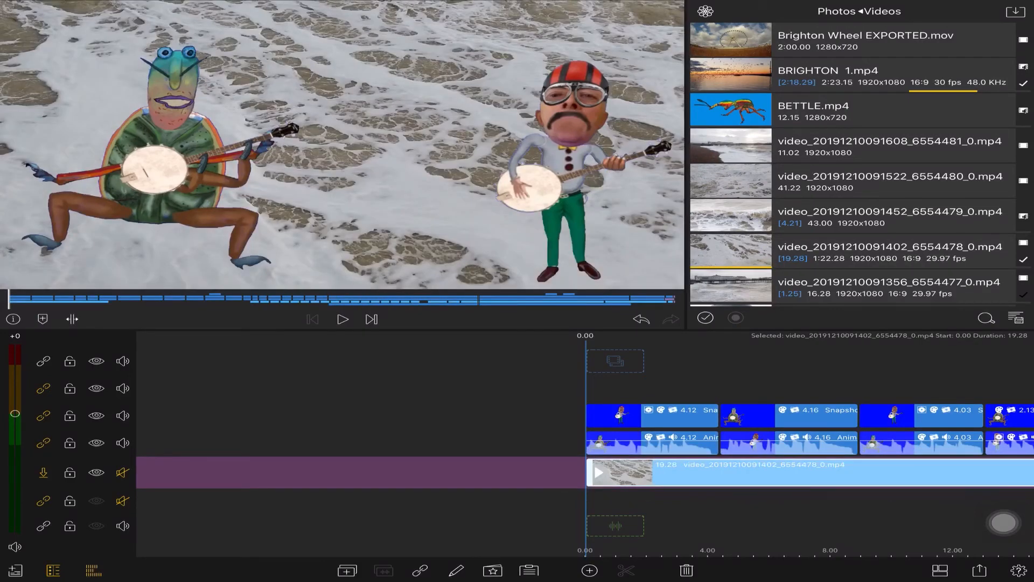